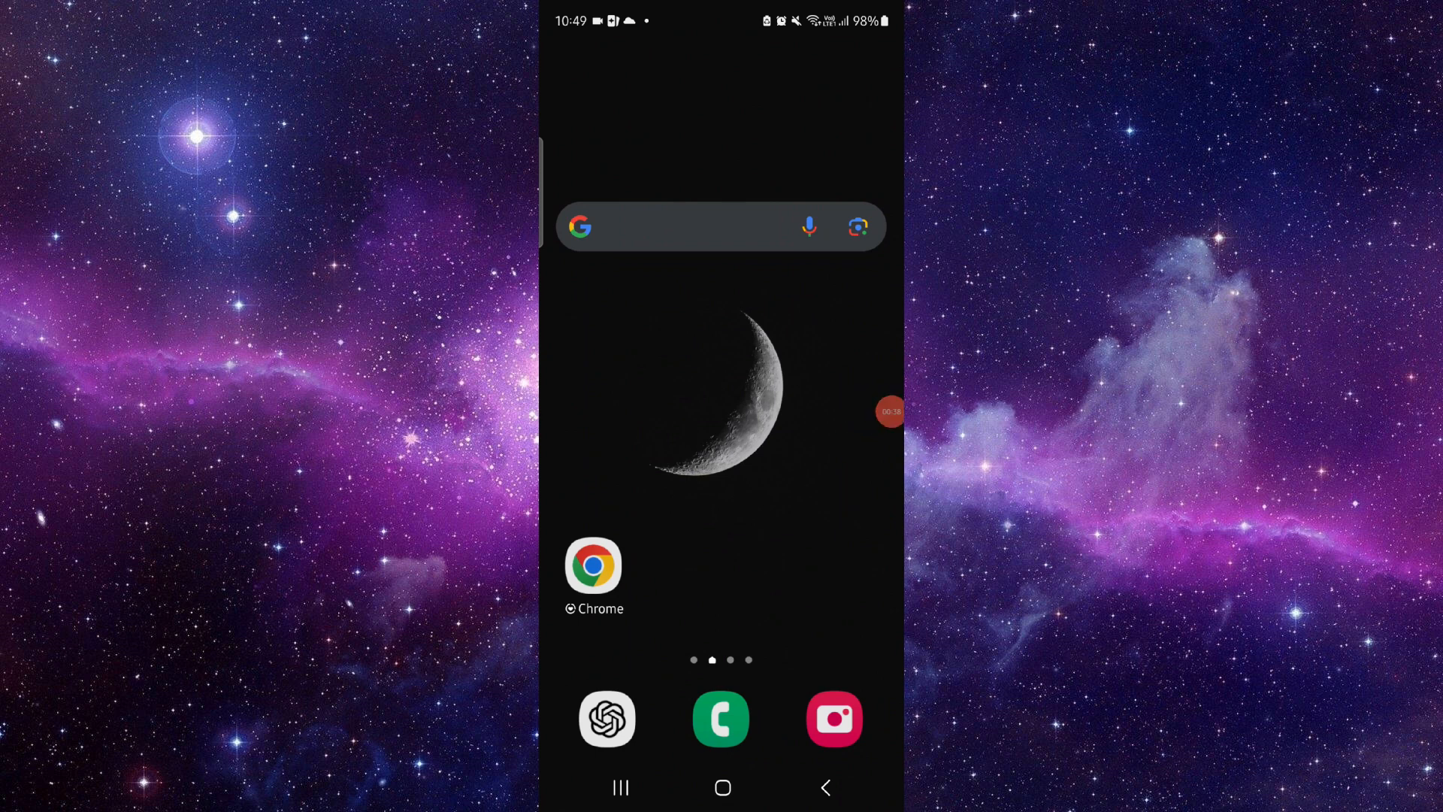
scroll(right, 3)
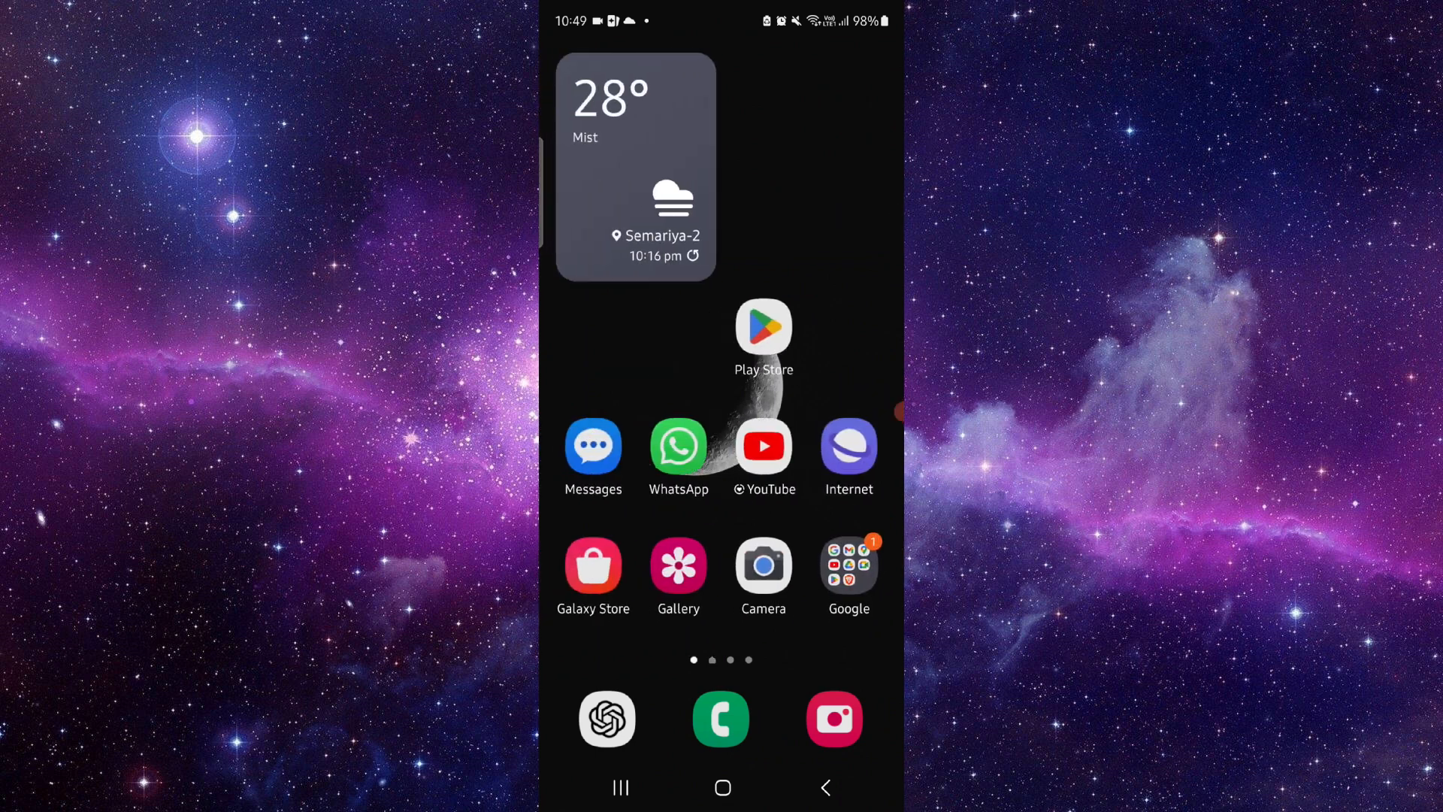